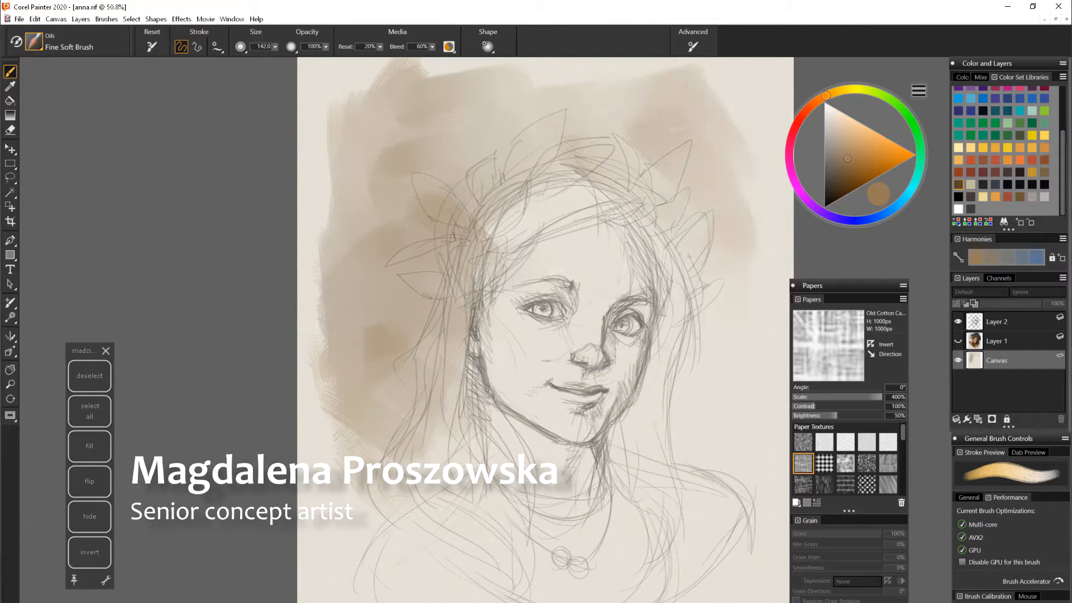
Step: Show the Welcome screen on its What's New page over the painting in progress
click(33, 41)
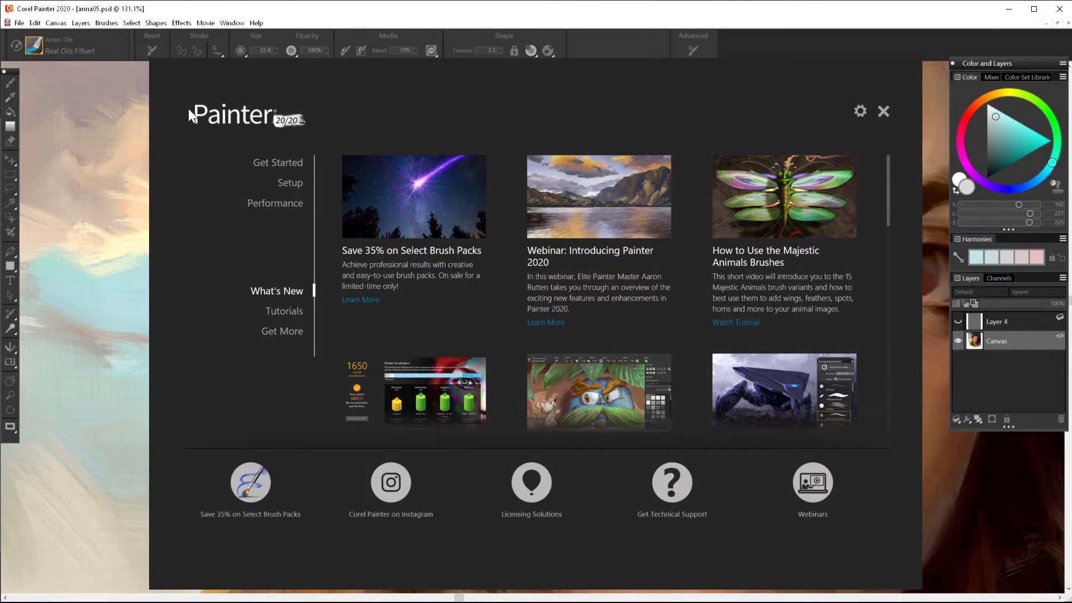
Step: View the Performance page and rerun the brush benchmark, scoring 3401
click(884, 110)
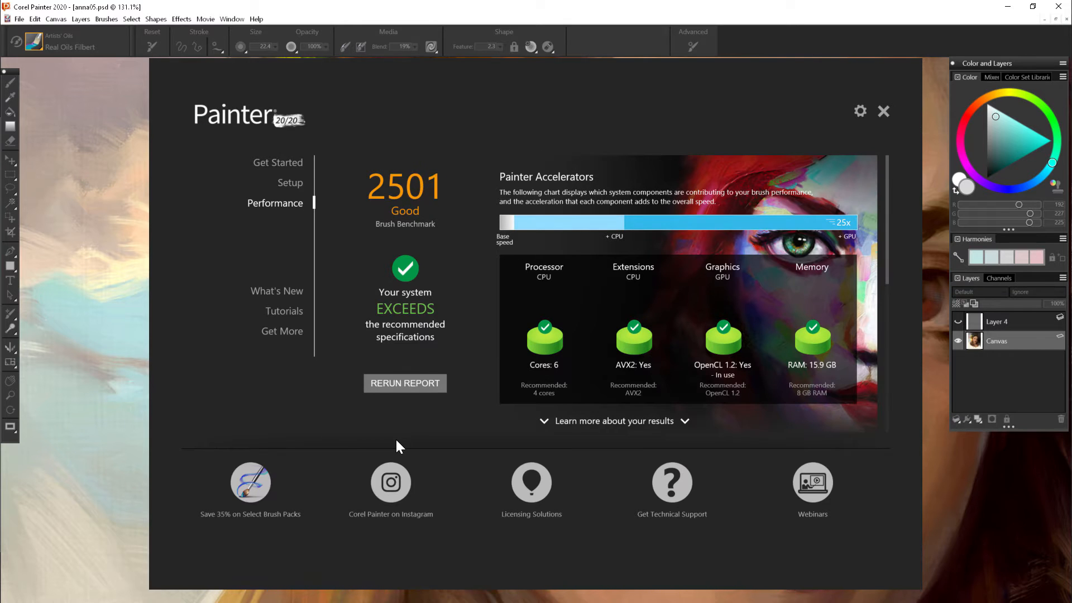
click(404, 383)
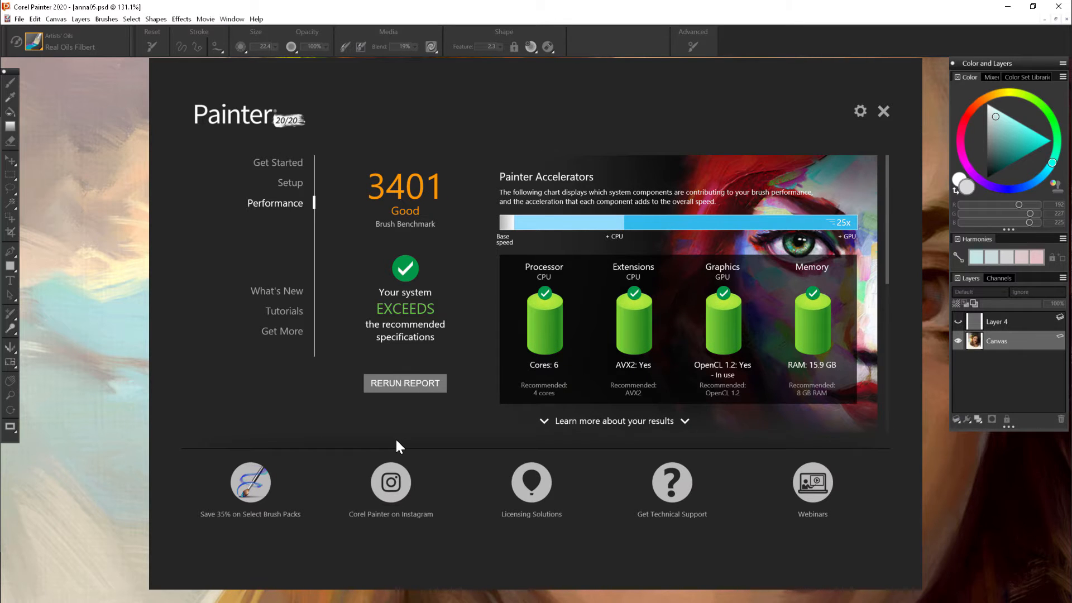
Step: Close the Welcome screen and show the Brush Library on Artists' Oils with Dry Palette Knife
click(883, 111)
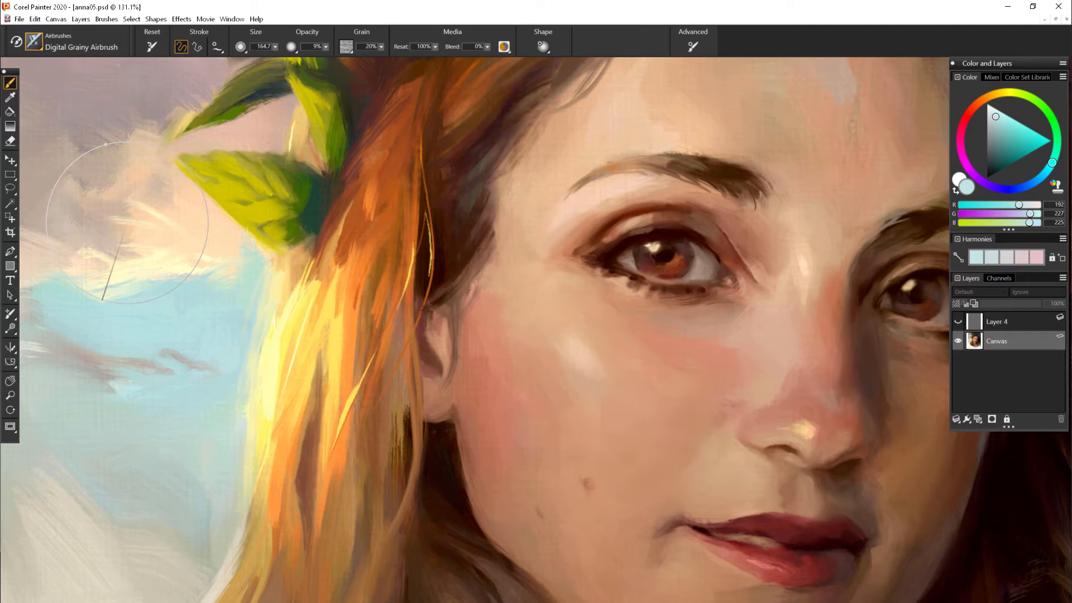
click(232, 19)
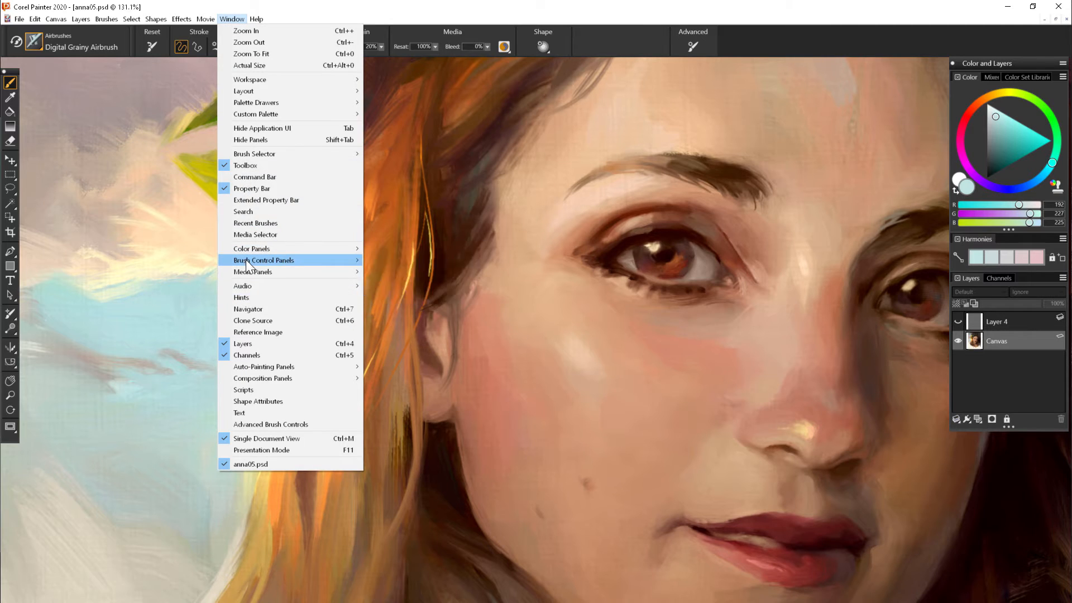
click(264, 260)
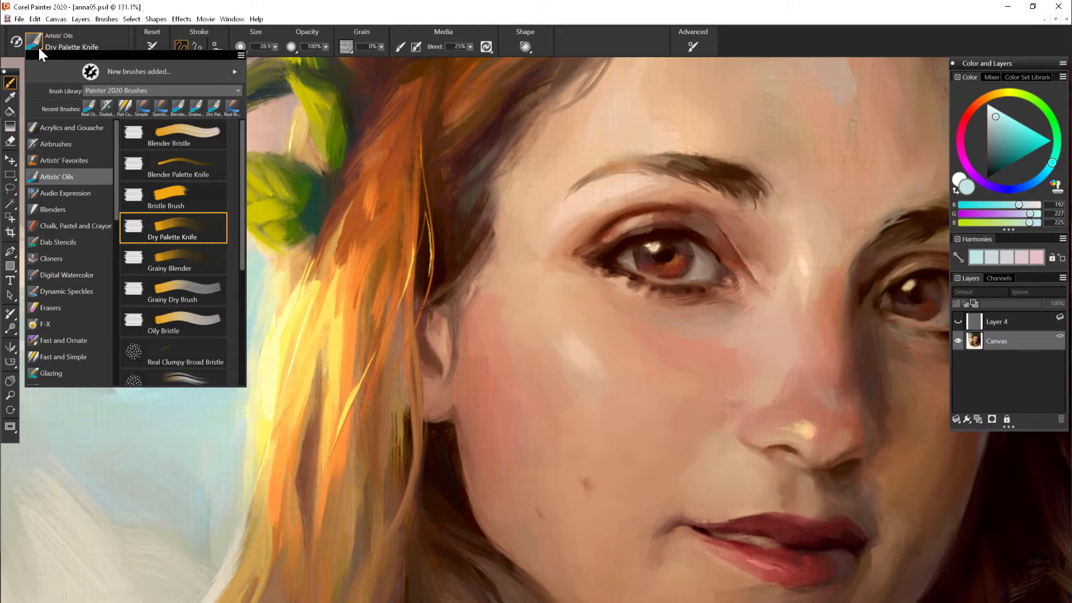
Step: Browse the brush library through Cloners to Erasers, landing on the 1-pixel Eraser
scroll(down, 3)
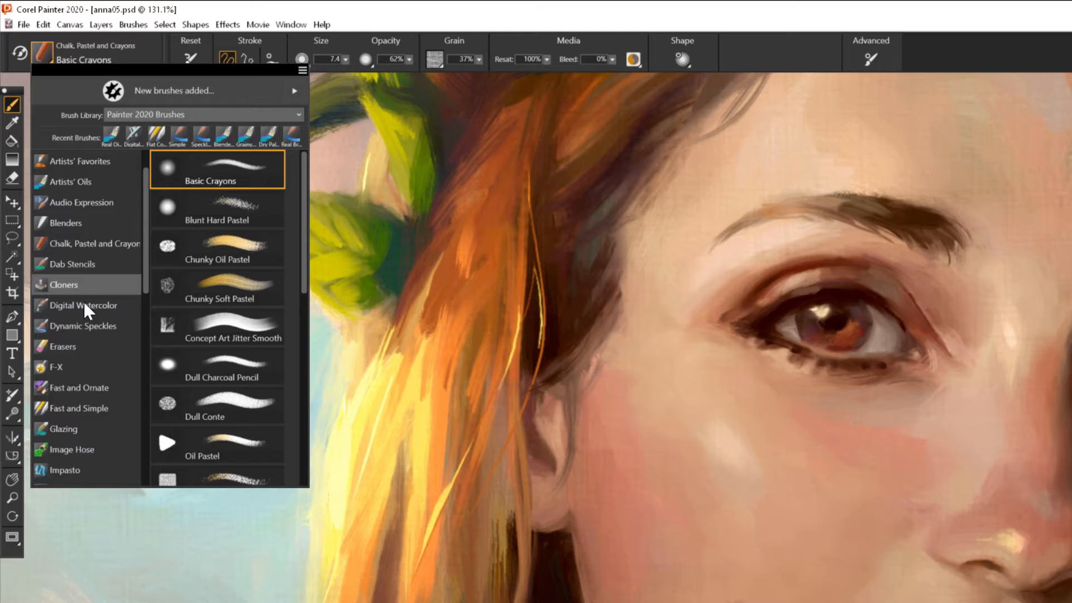
click(64, 284)
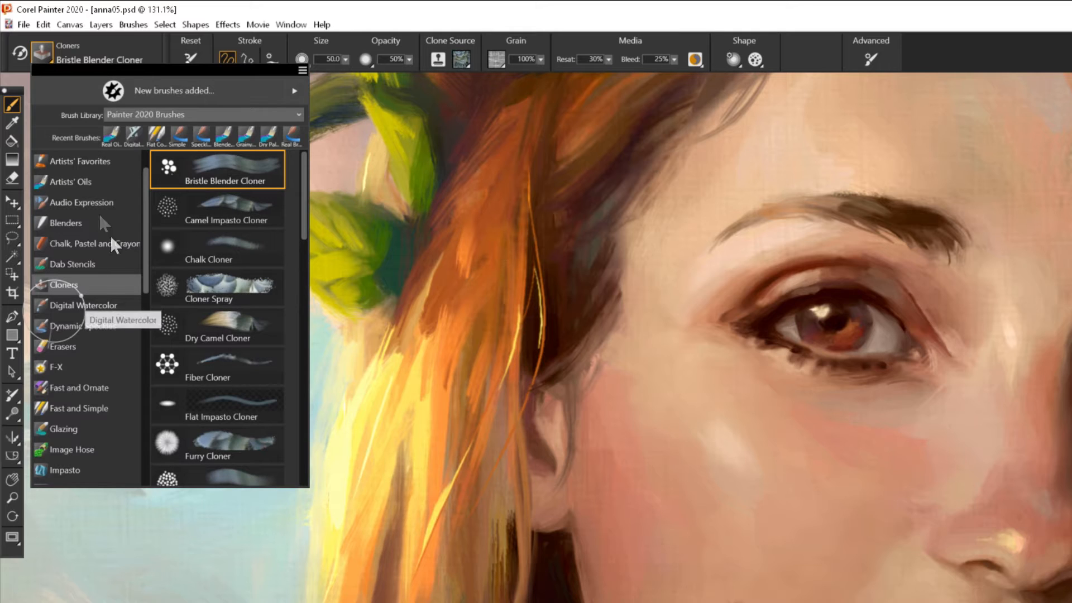
click(63, 346)
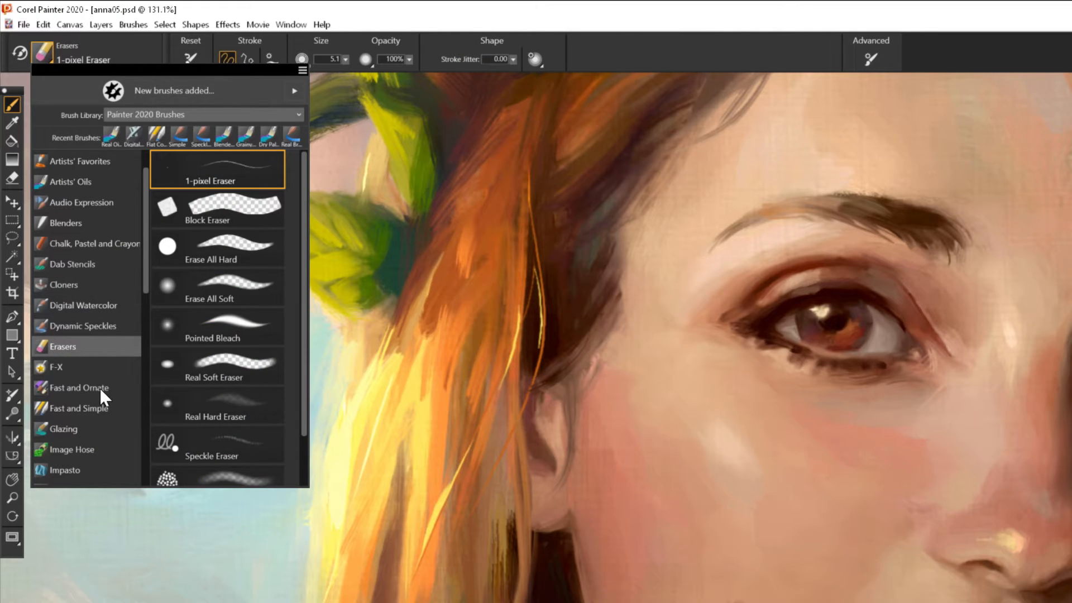
mouse_move(71, 135)
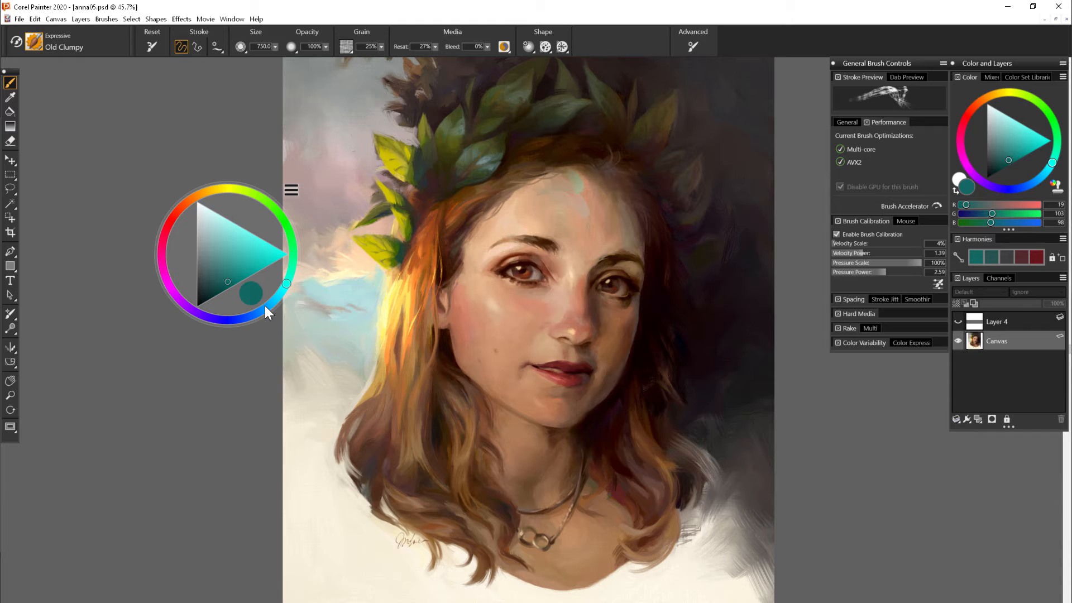
Step: Enable Left-Handed Mode on the floating colour wheel, moving its swatch to the left
click(230, 245)
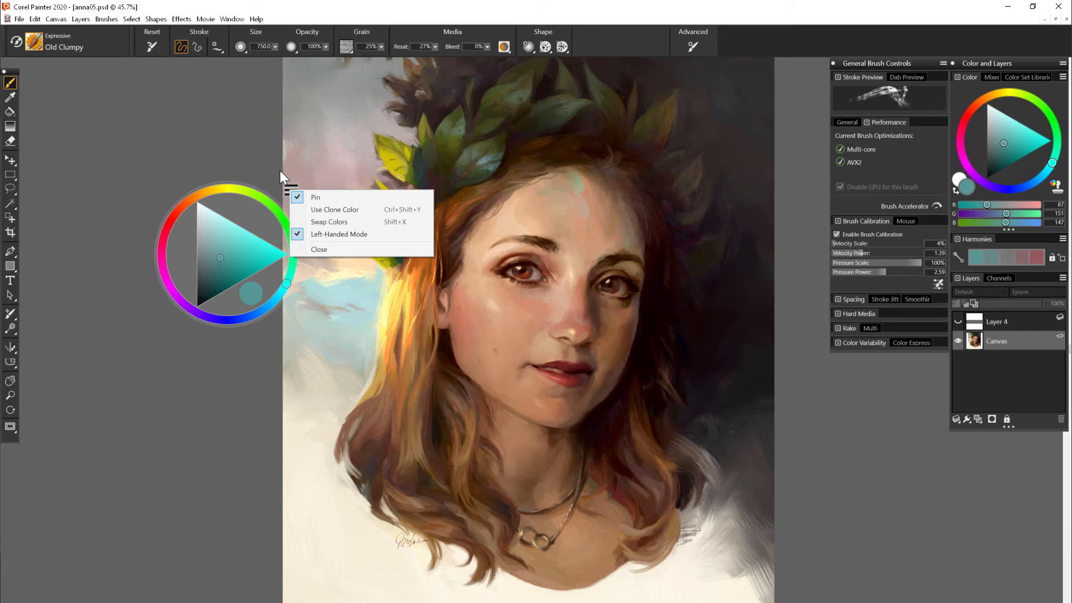
click(318, 249)
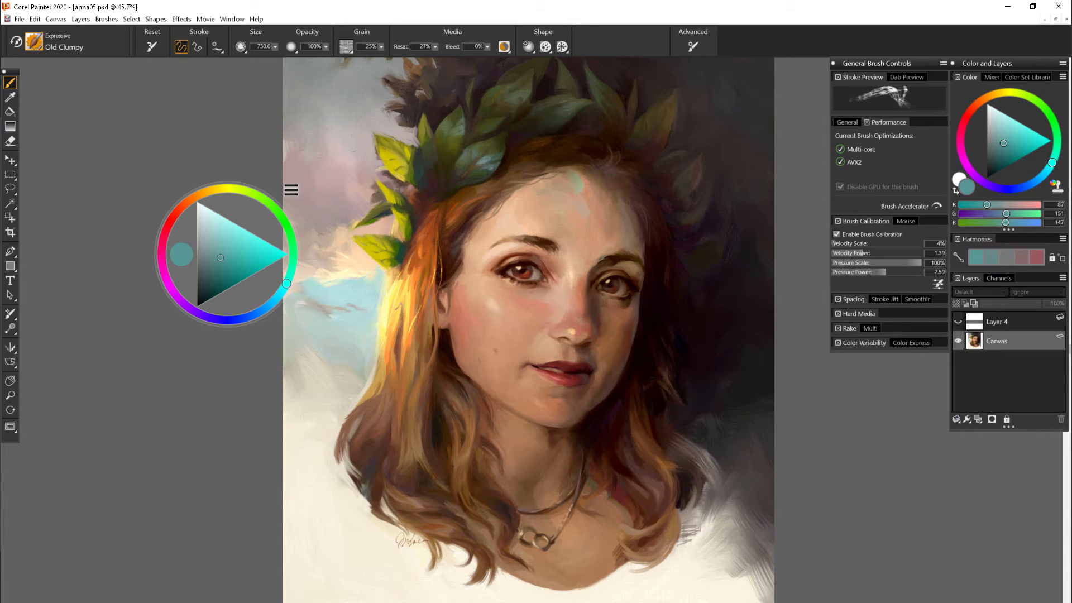